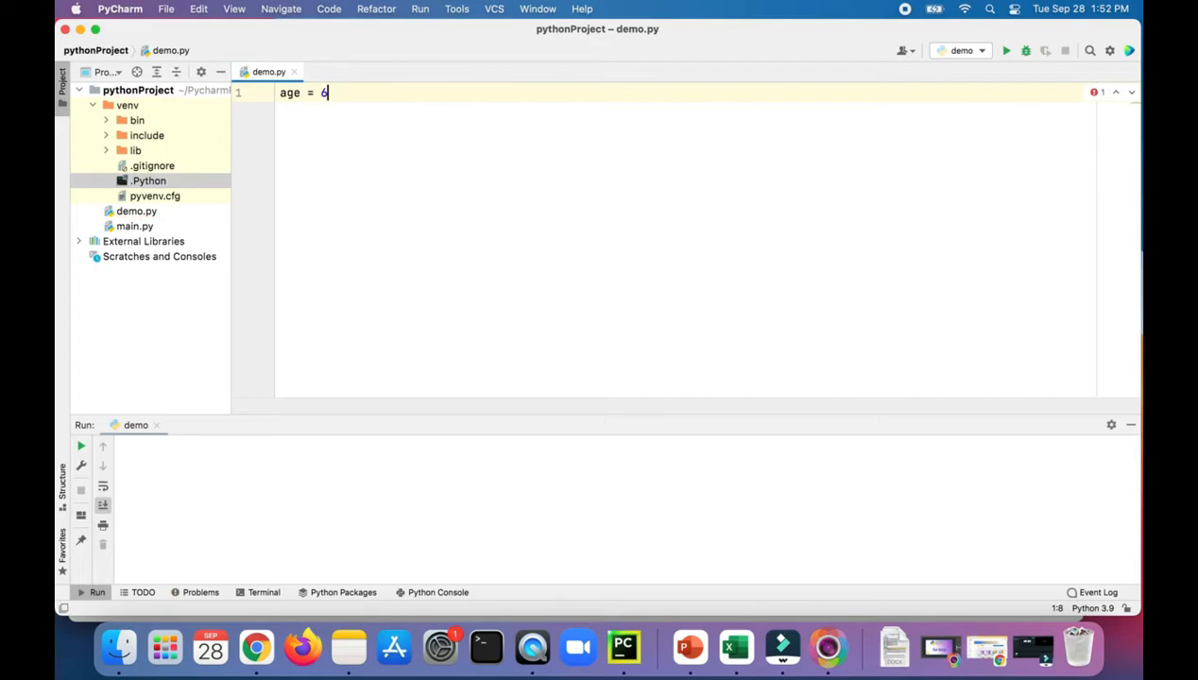
Write age = 6 and an if branch printing 'Toddler' when age is in range(5)
text(if age)
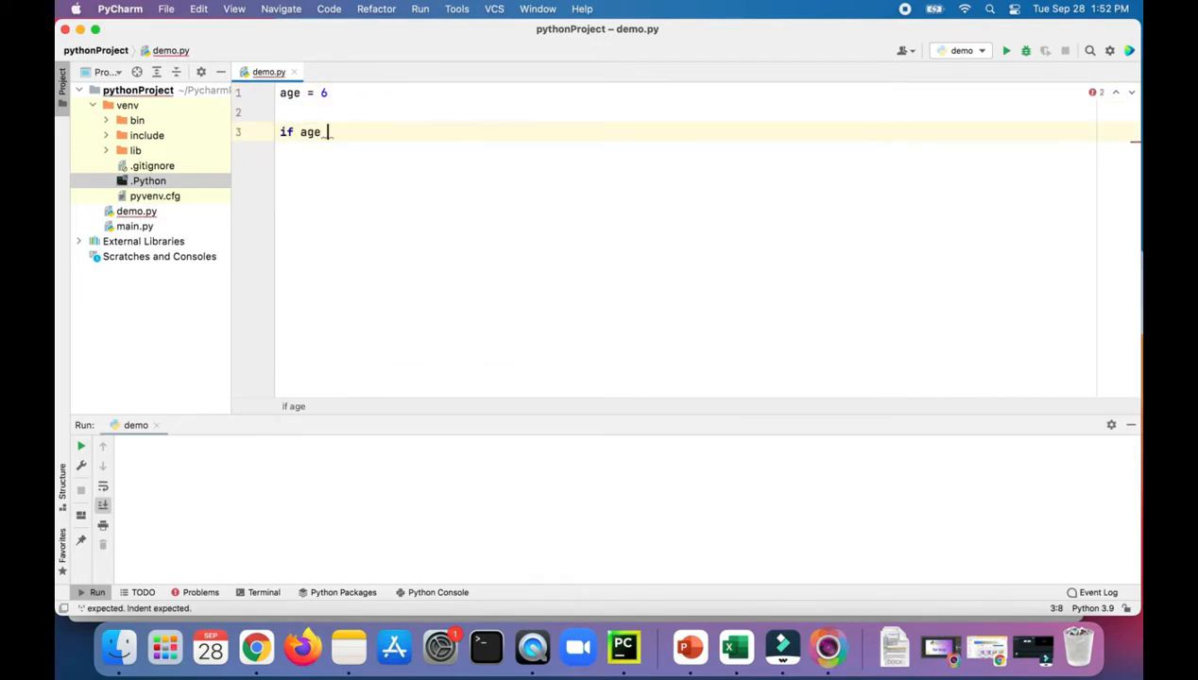
text(in_range()
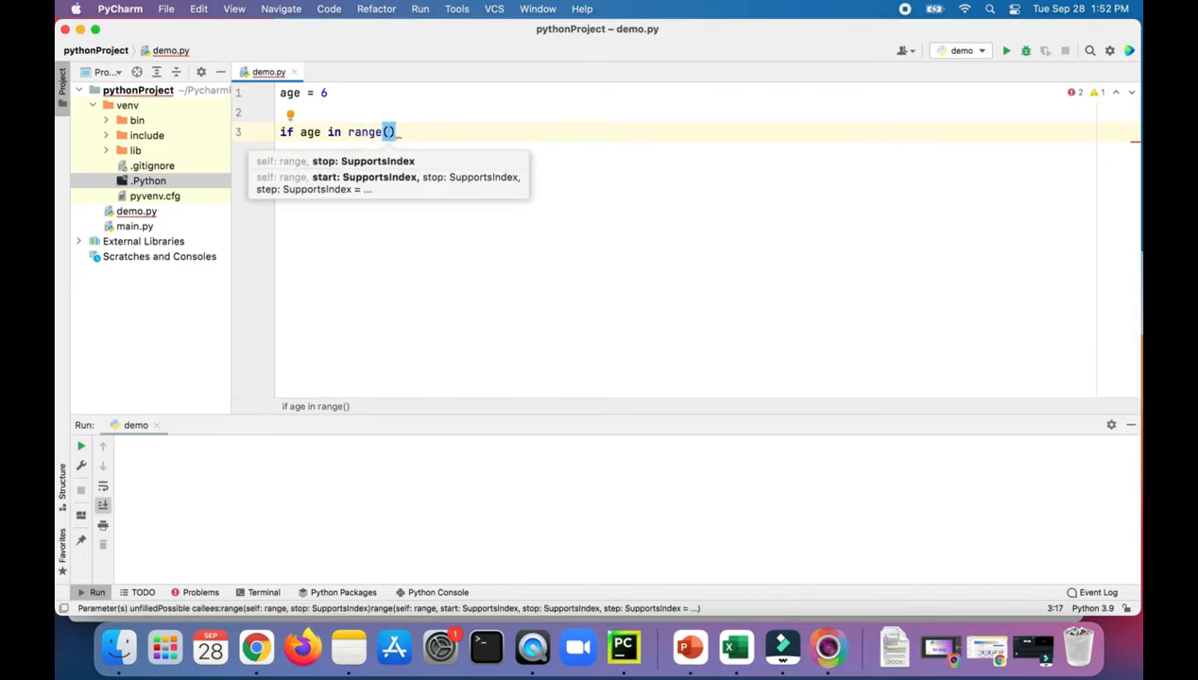
text(6)
text(print(')
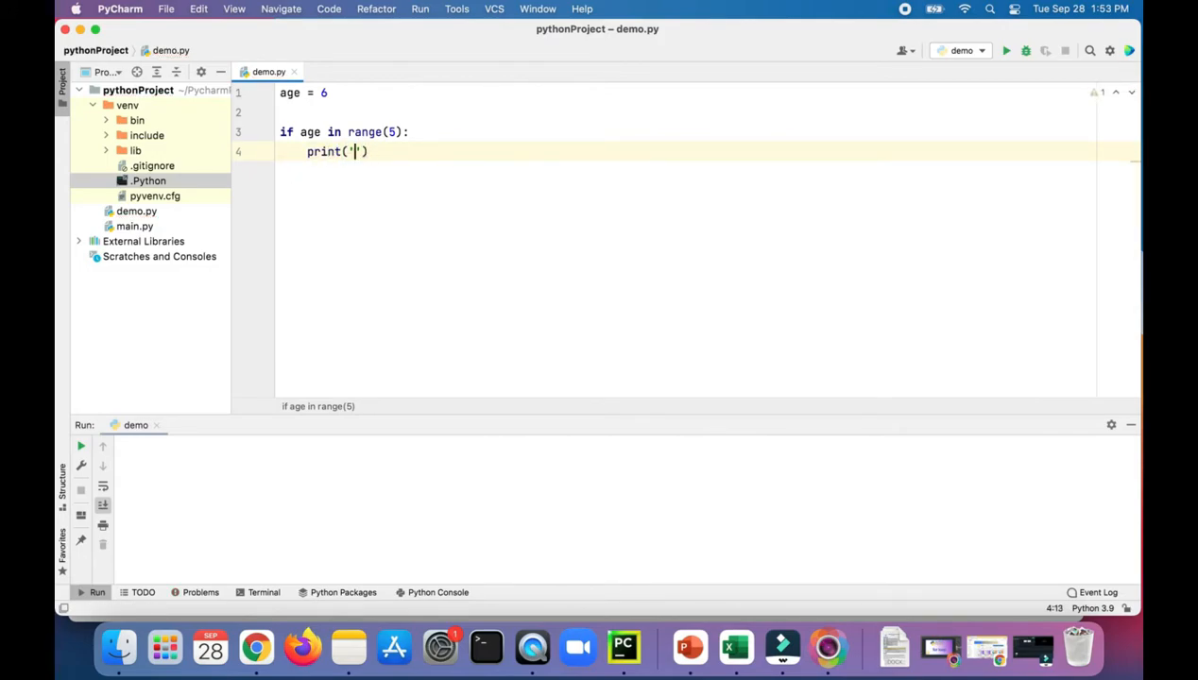
text(Toddler)
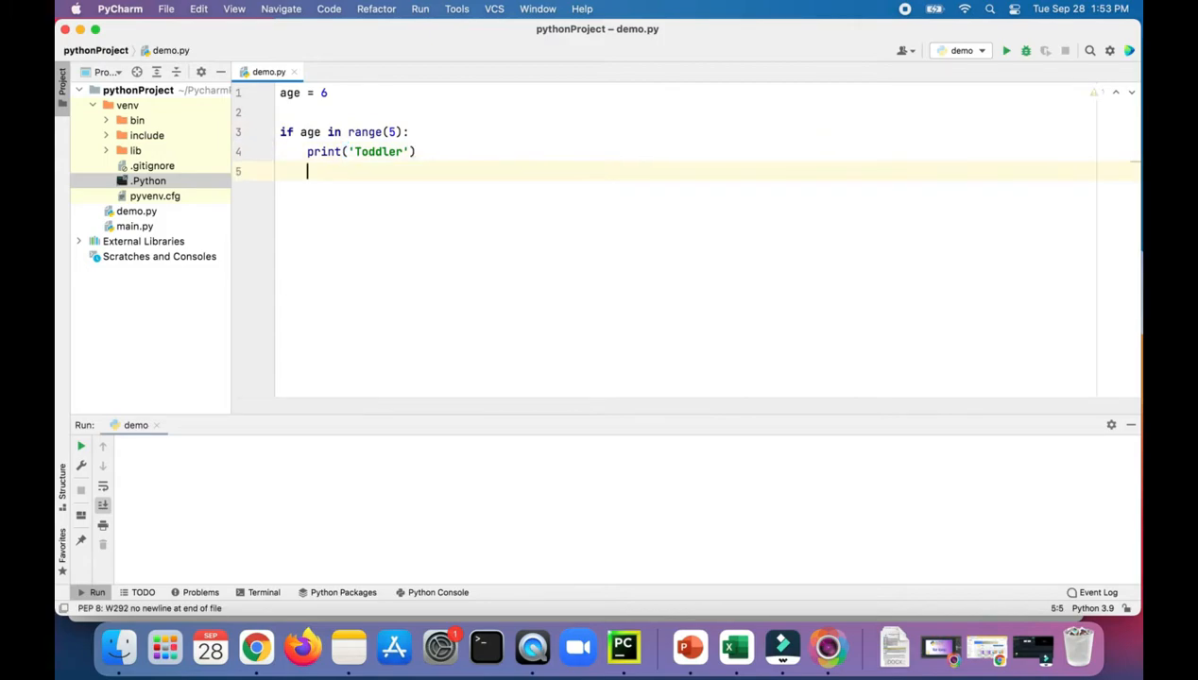
Add an elif branch printing 'Kid' when age is in range(5, 13)
text(eli)
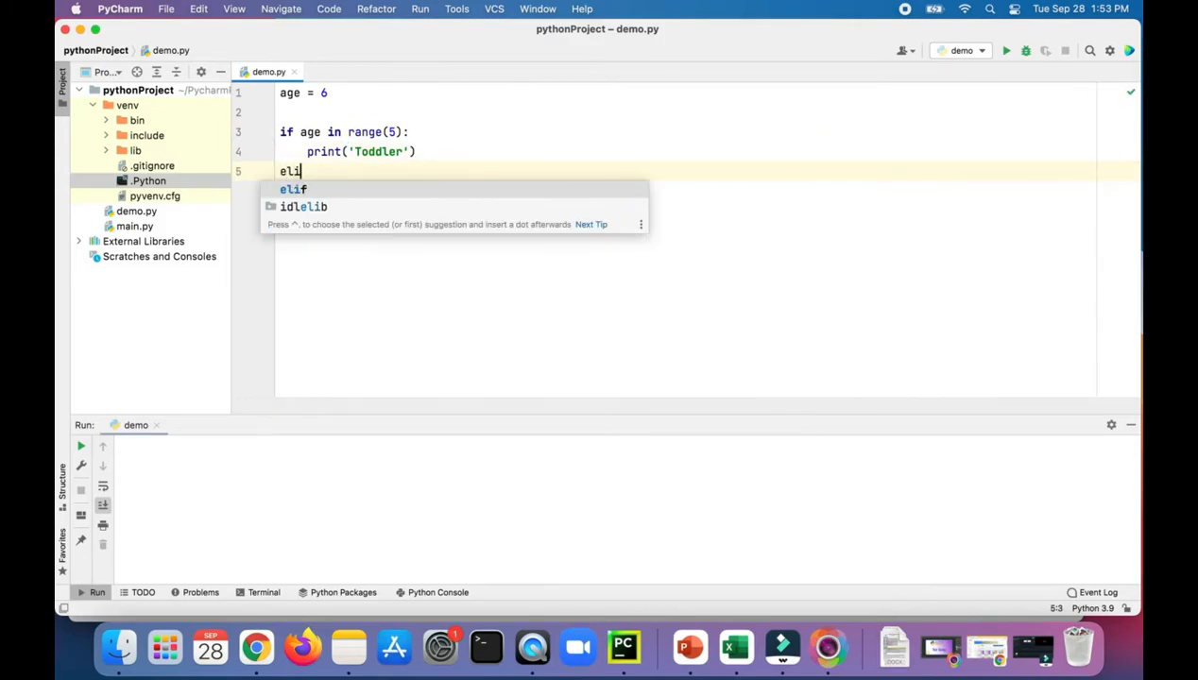
text(f_age in range()
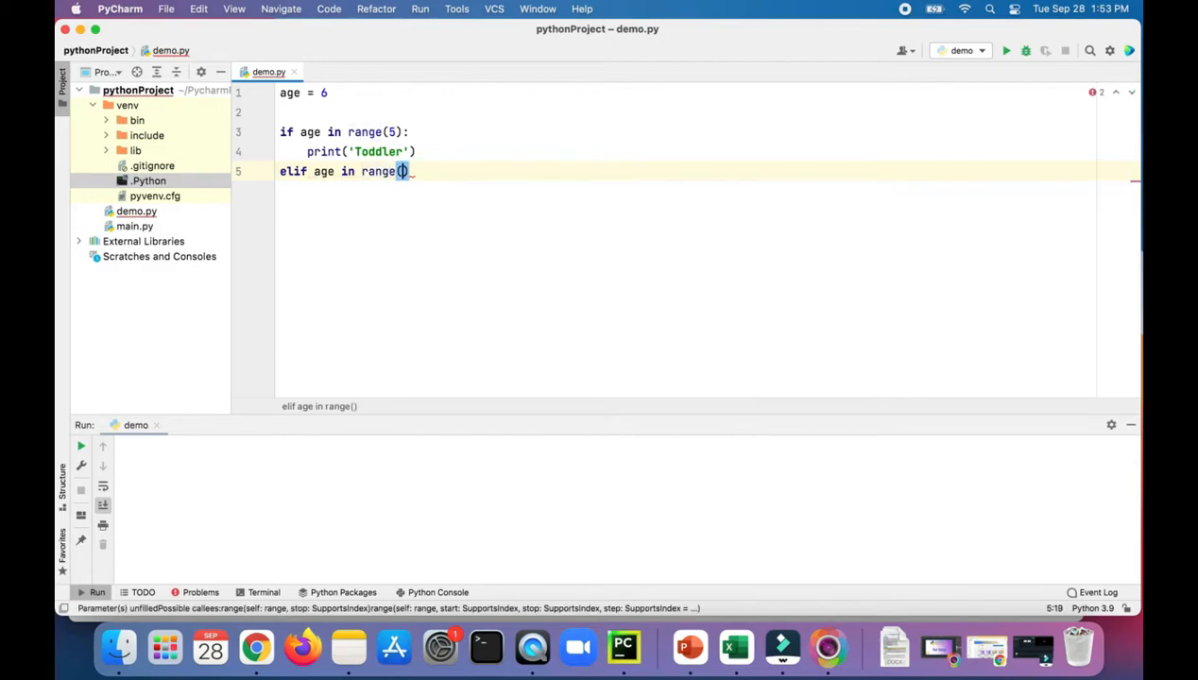
text(5)
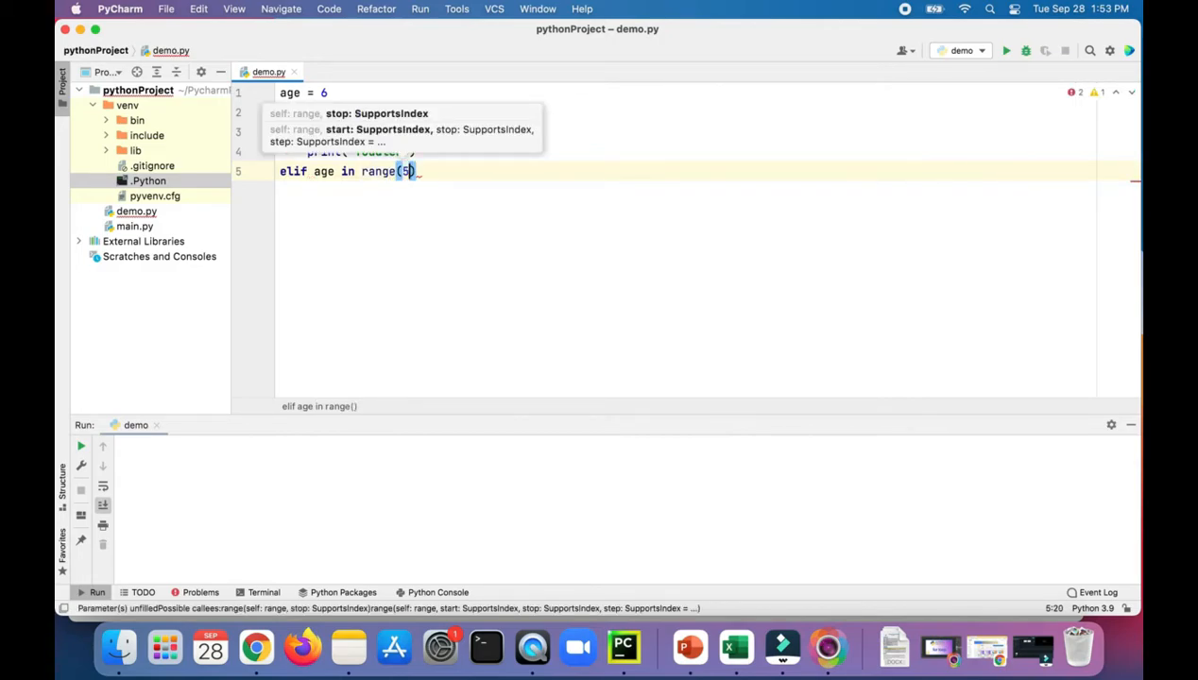
text(,)
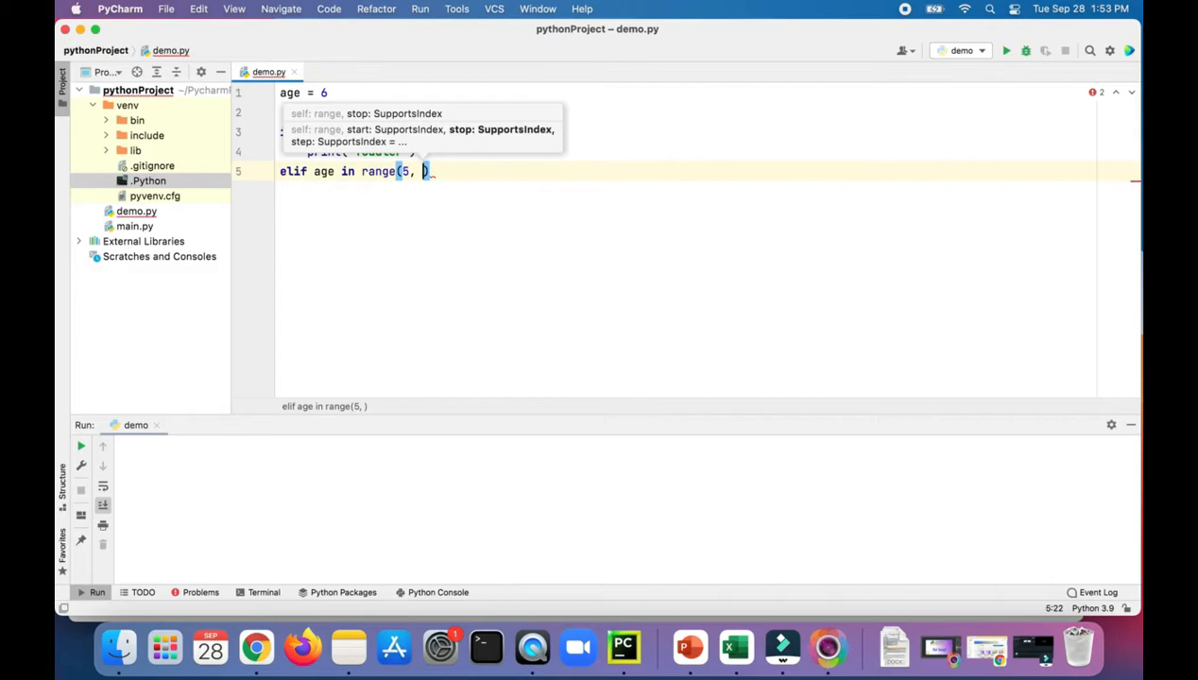
text(13)
text(print()
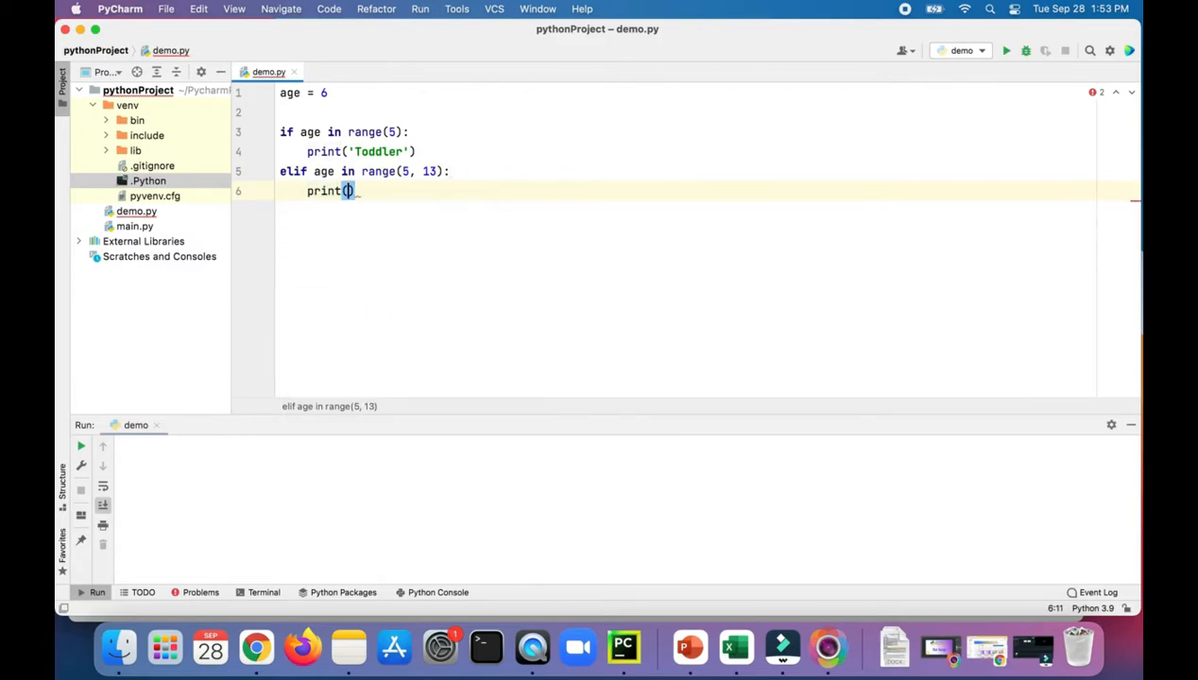
text('Kid')
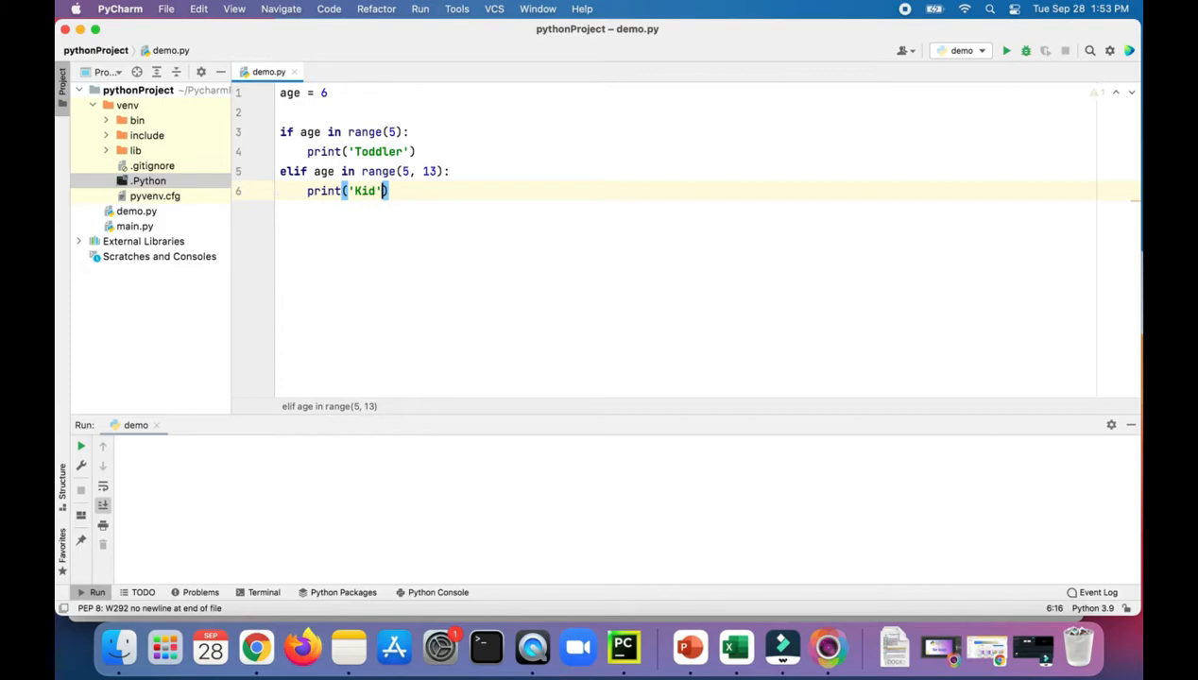
Add an elif branch printing 'Teenager' for range(13, 20) and start the else line
text(els)
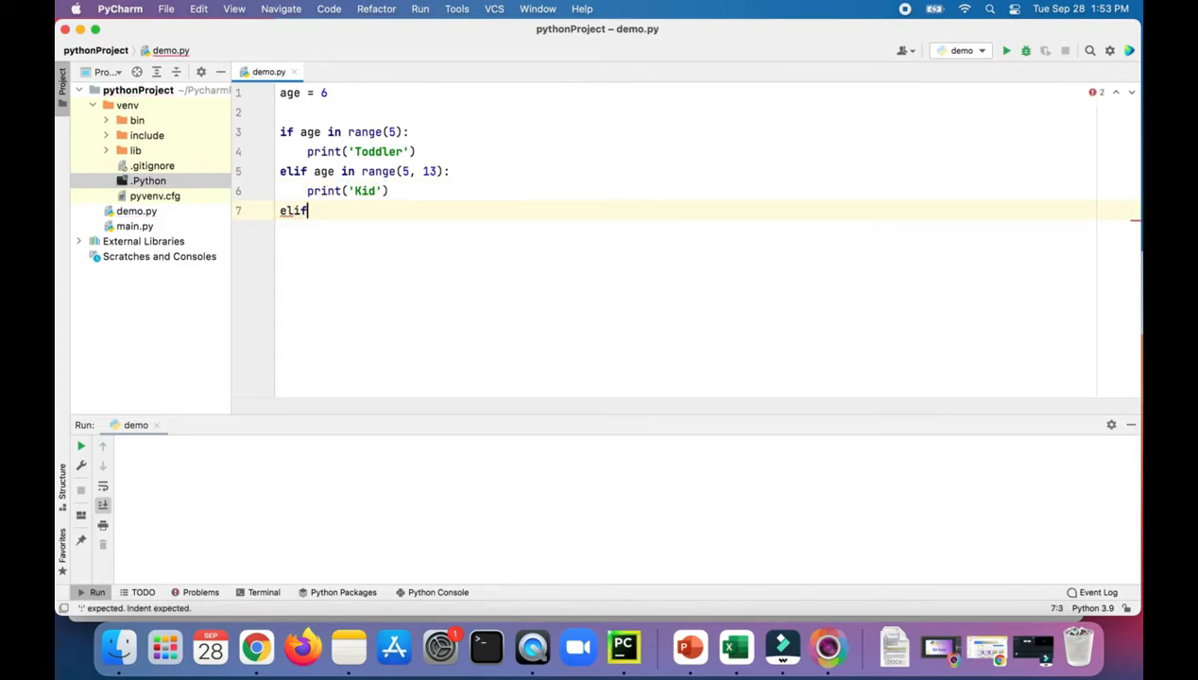
text(age in_range(13,)
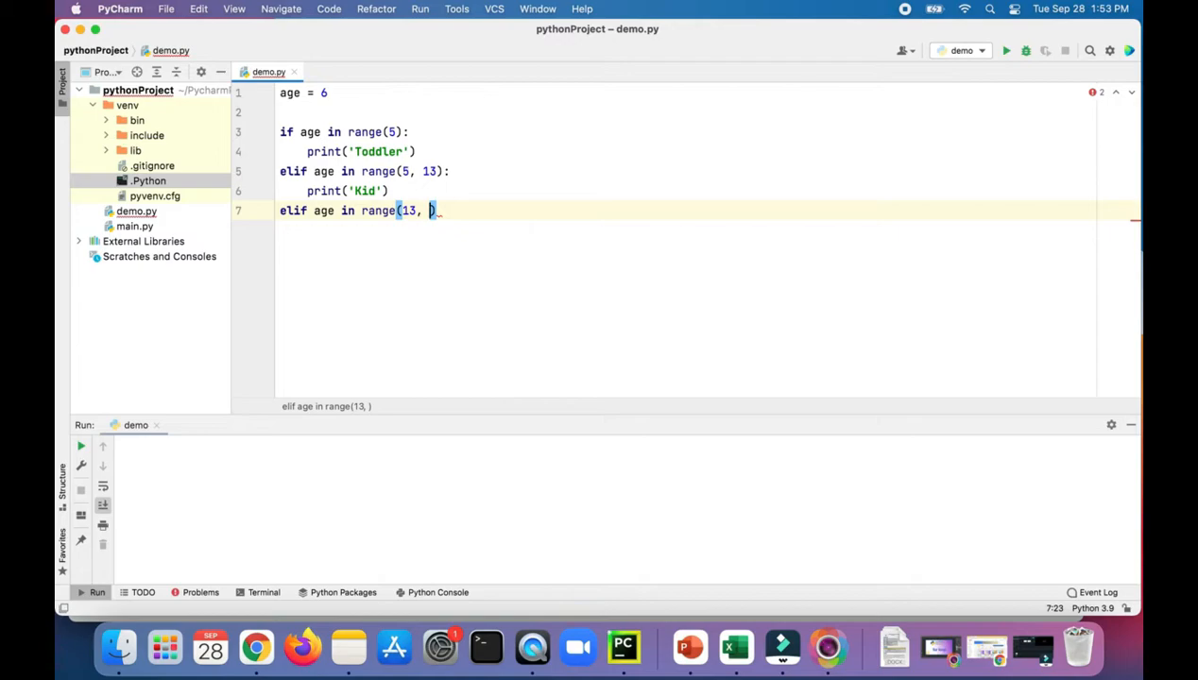
text(20))
text(print()
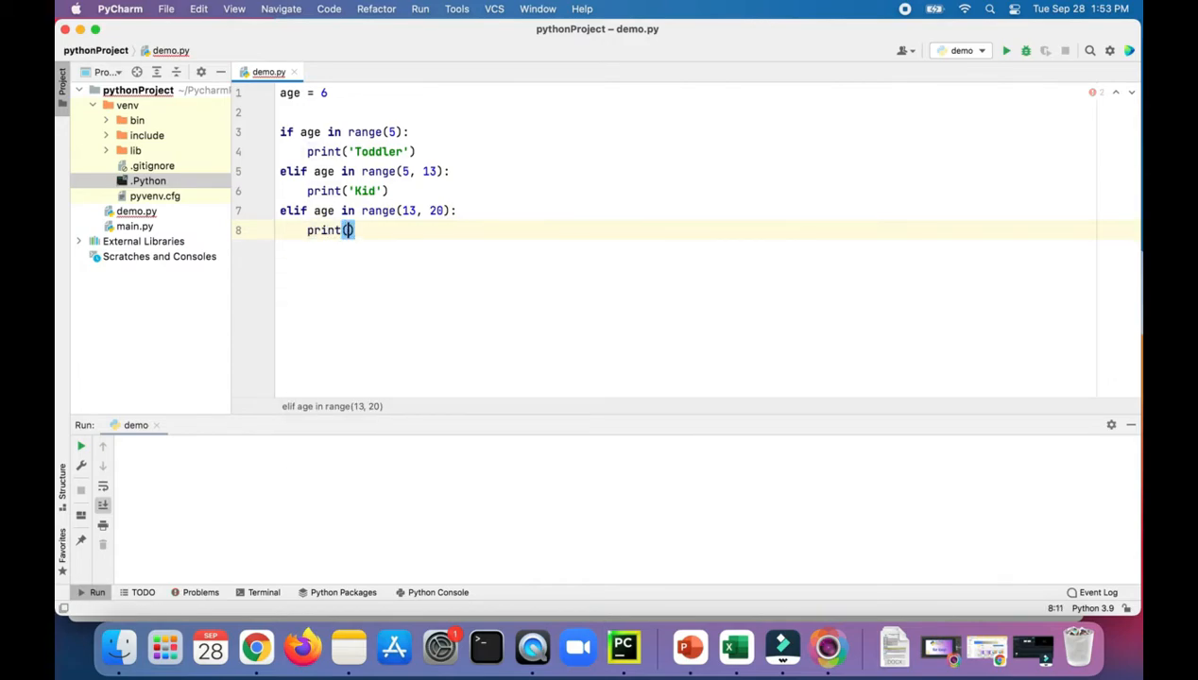
text('Teenager')
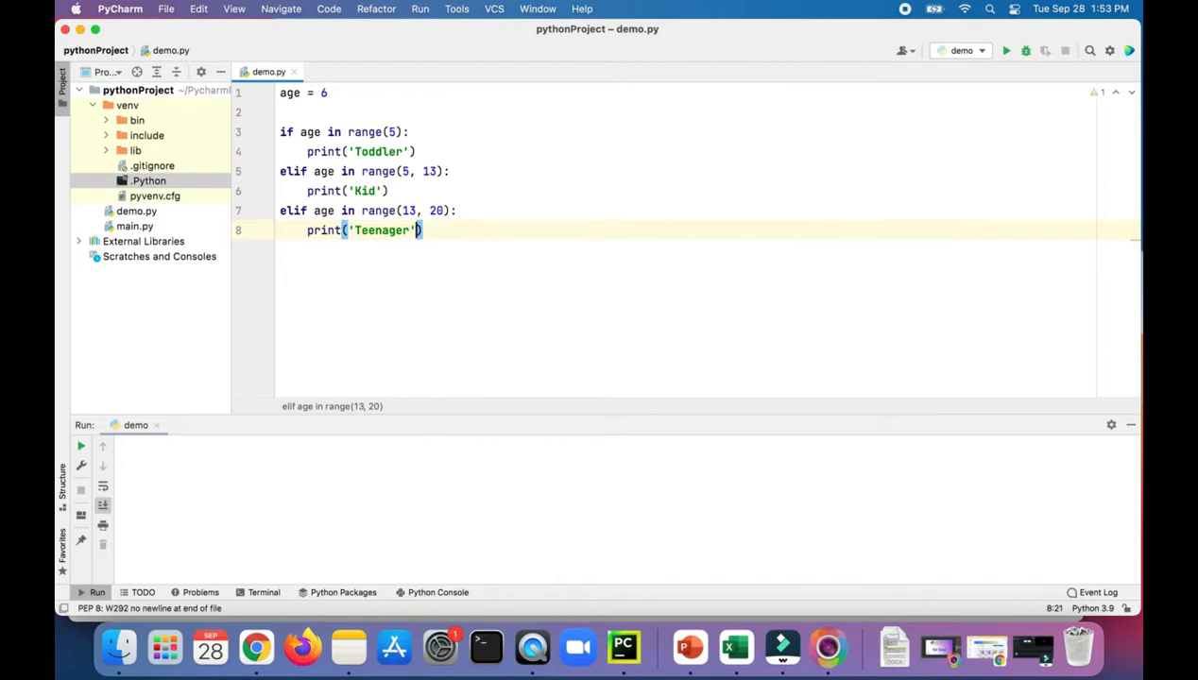
text(else)
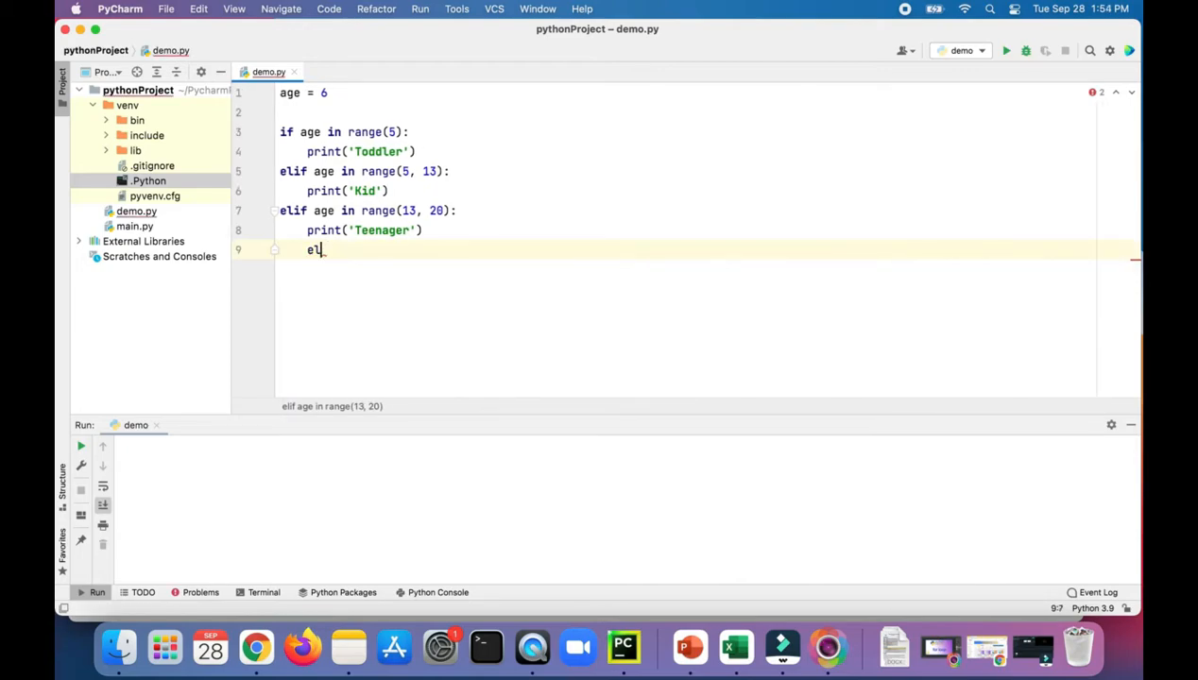
Complete the else branch with a print of 'Grown up'
text(se:)
text(print)
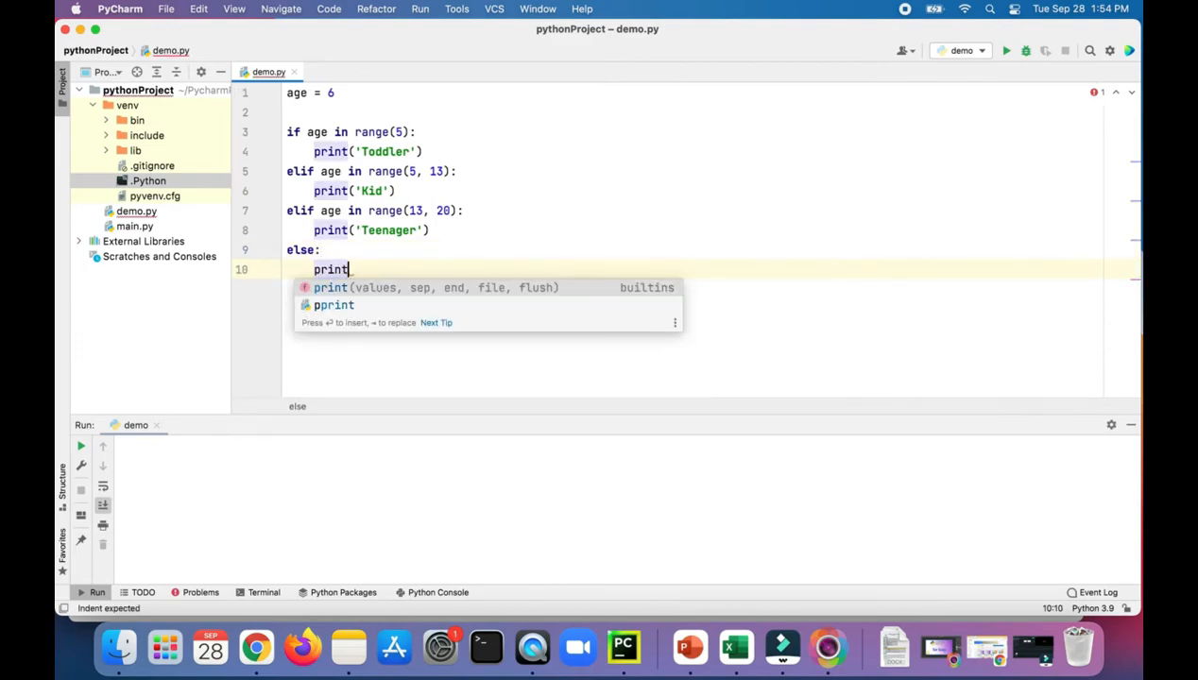
text(('Grown ')
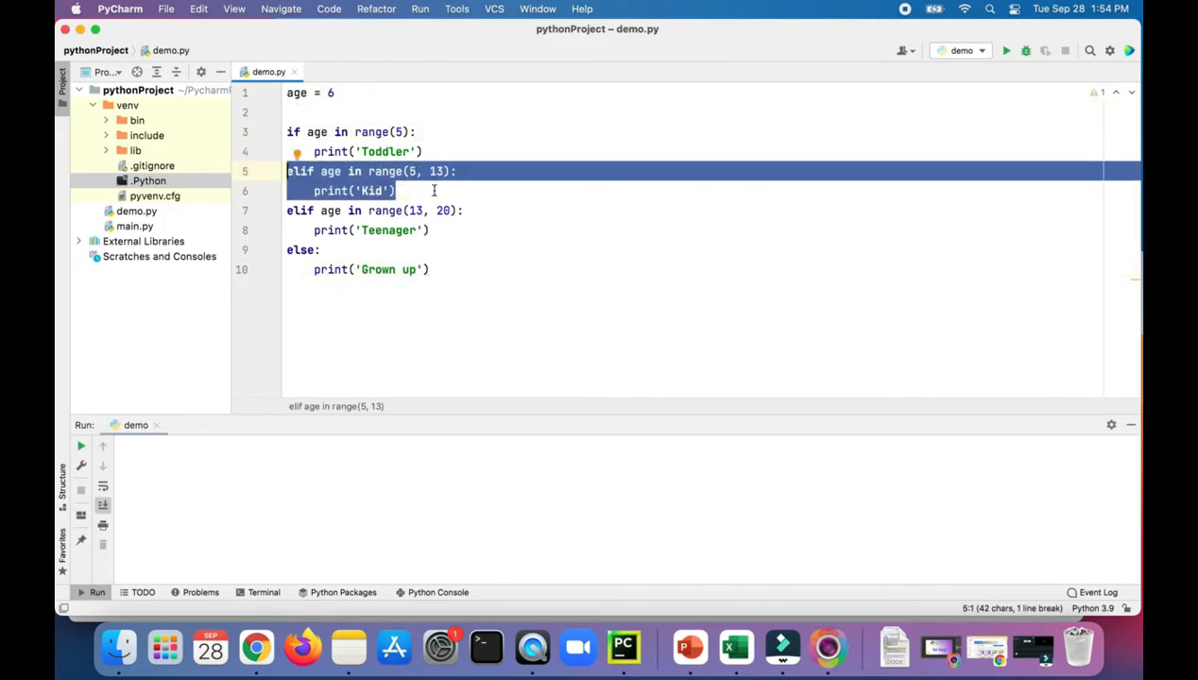
Run demo.py, then rerun it with age changed to 12 and to 20
click(1005, 49)
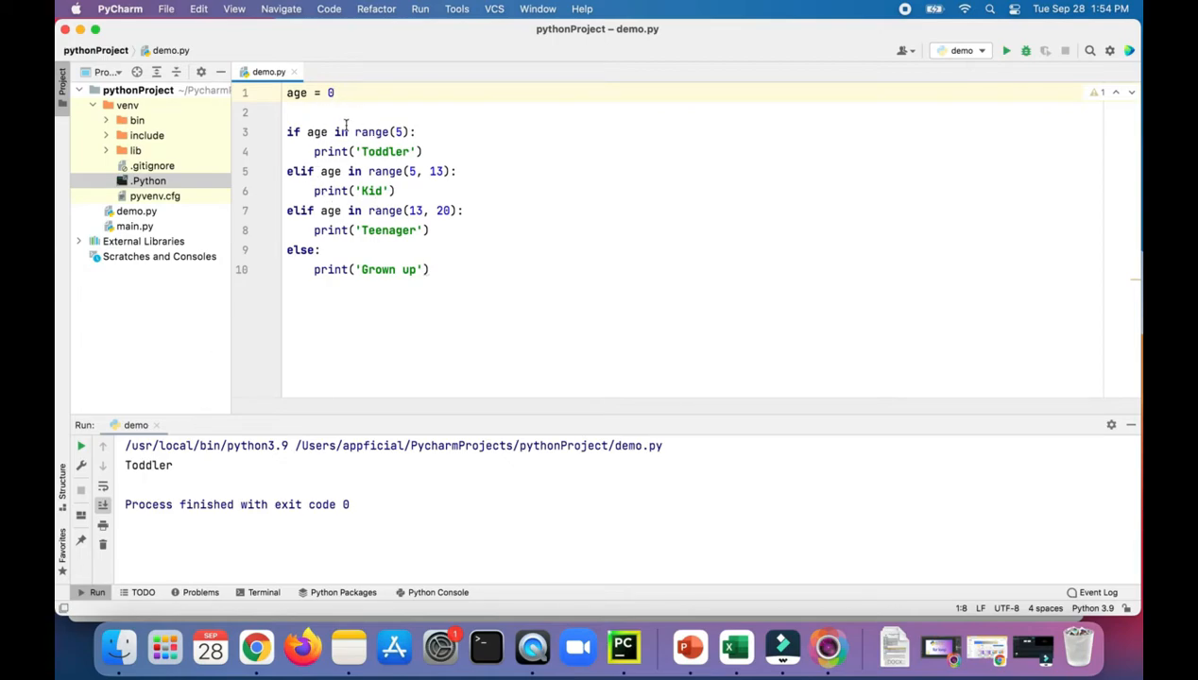
key(backspace)
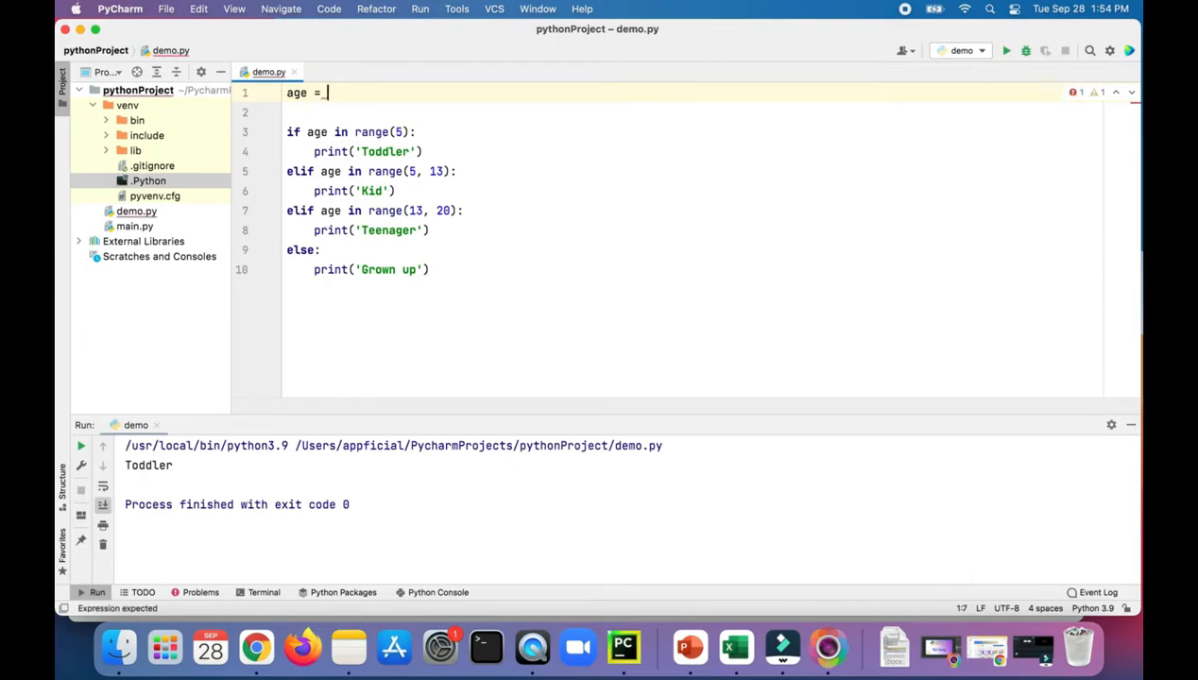
text(12)
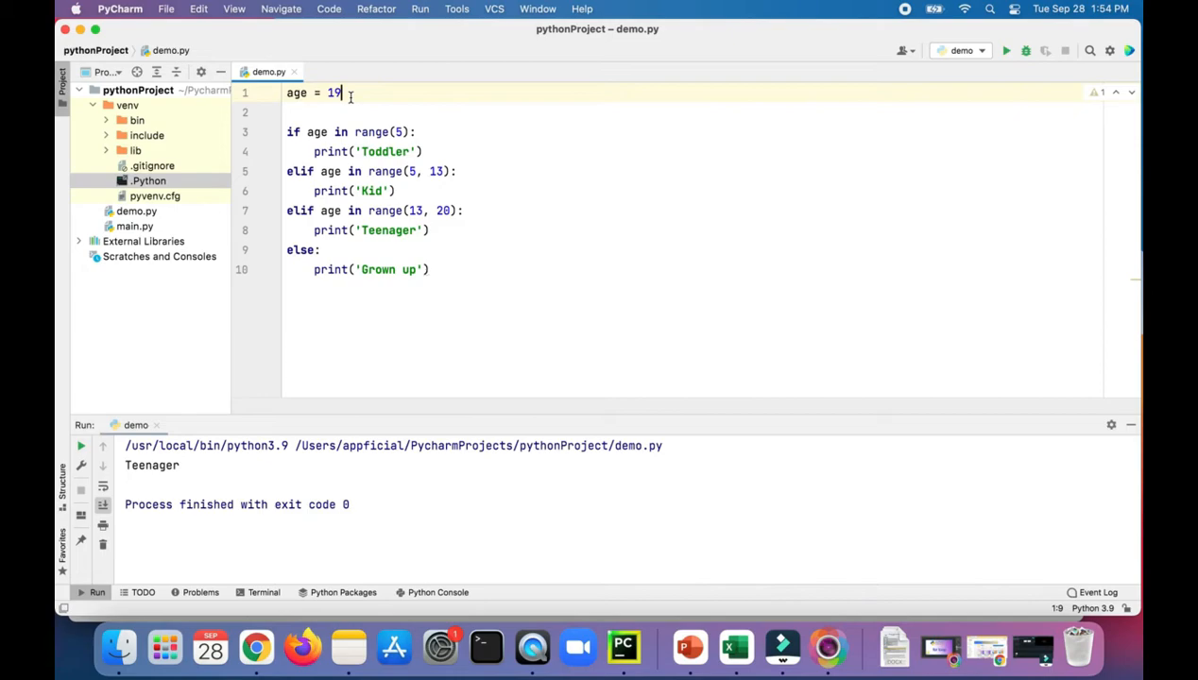
key(backspace)
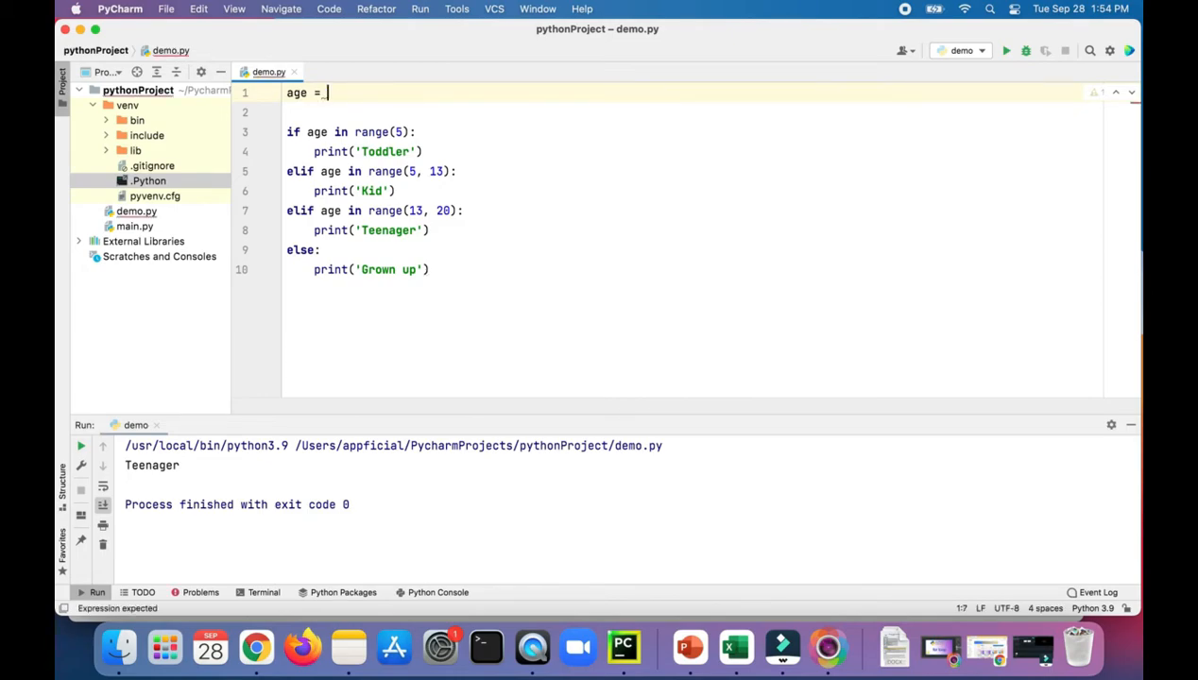
text(20)
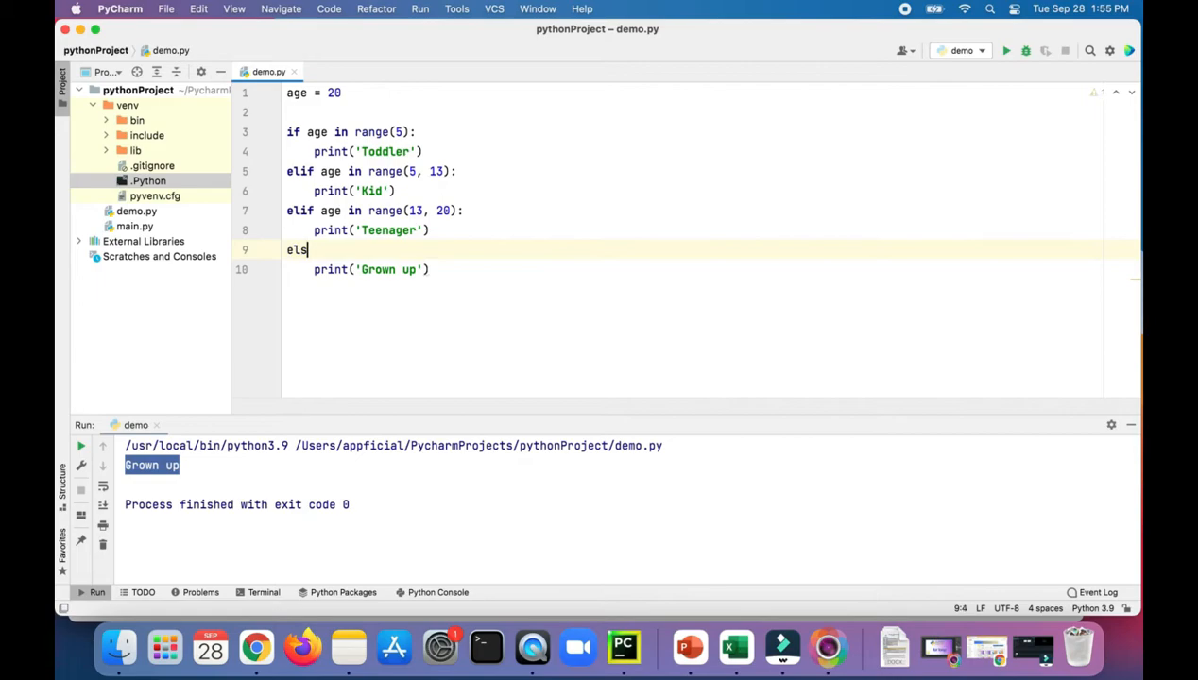
Change the last branch to elif age in range(20, 100, 2) printing 'Grown up and even'
text(if age in r)
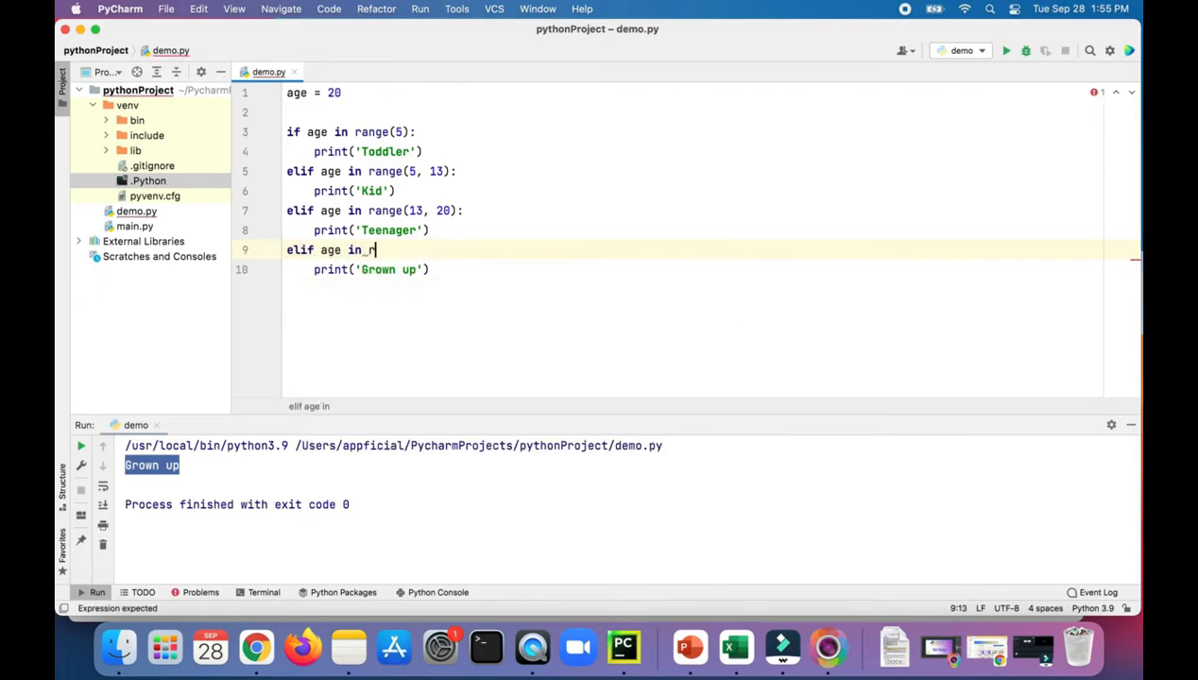
text(ange()
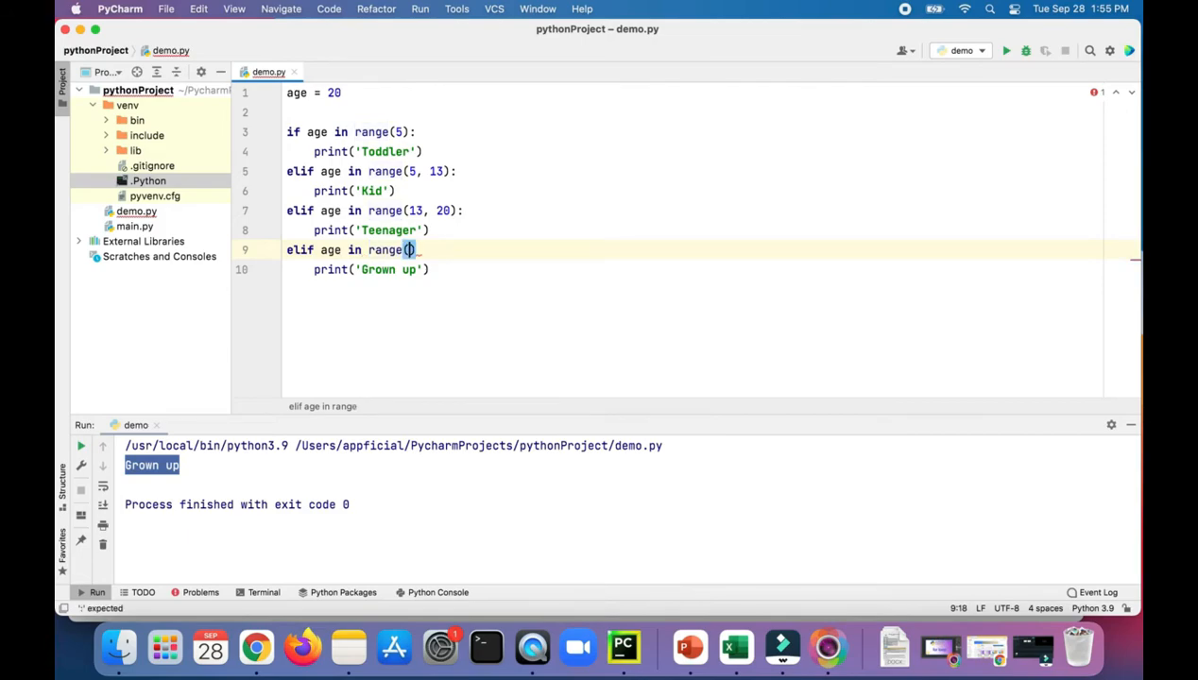
text(20)
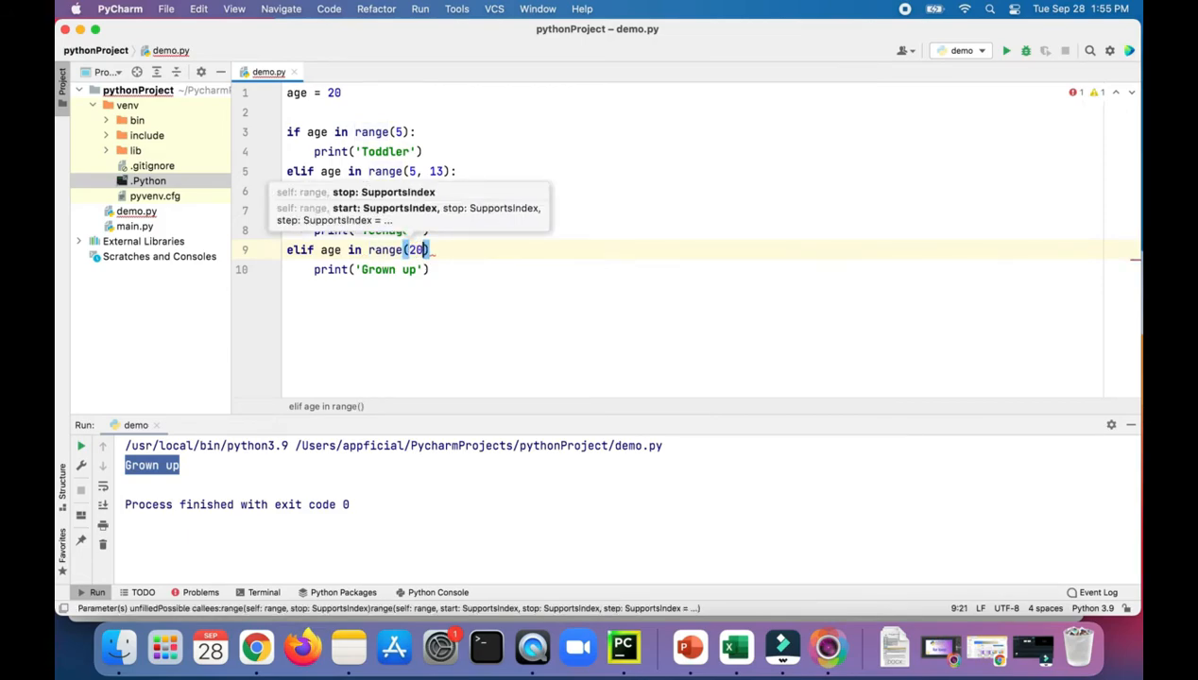
text(, 100)
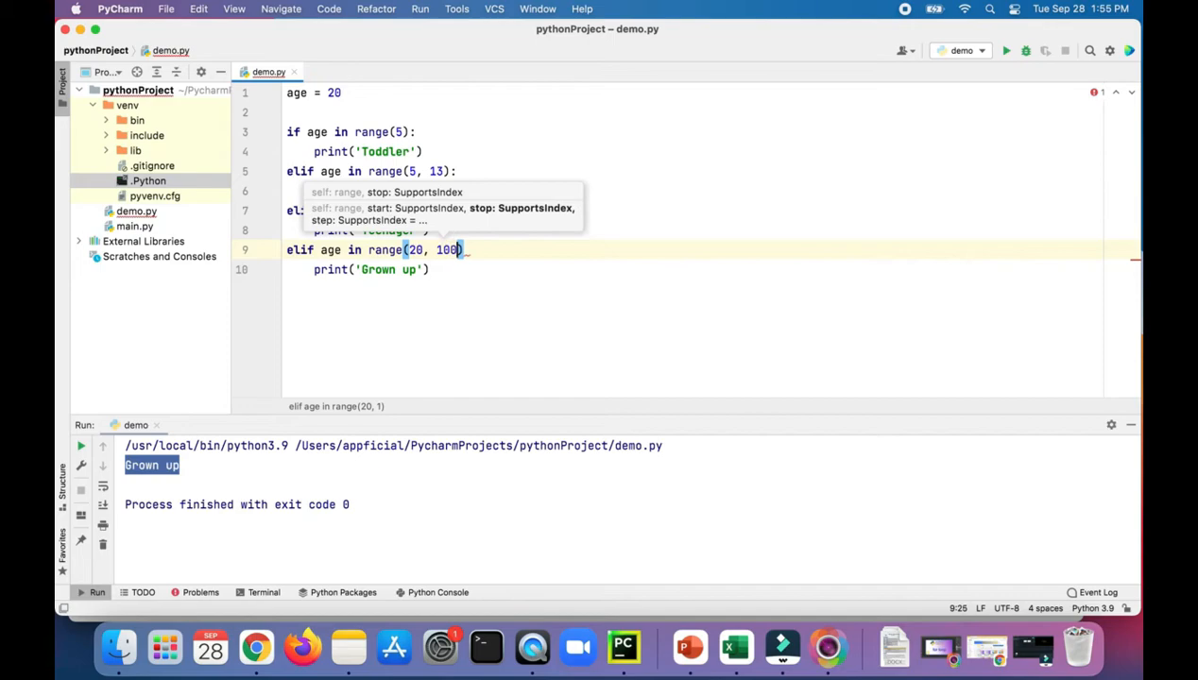
text(, 2)
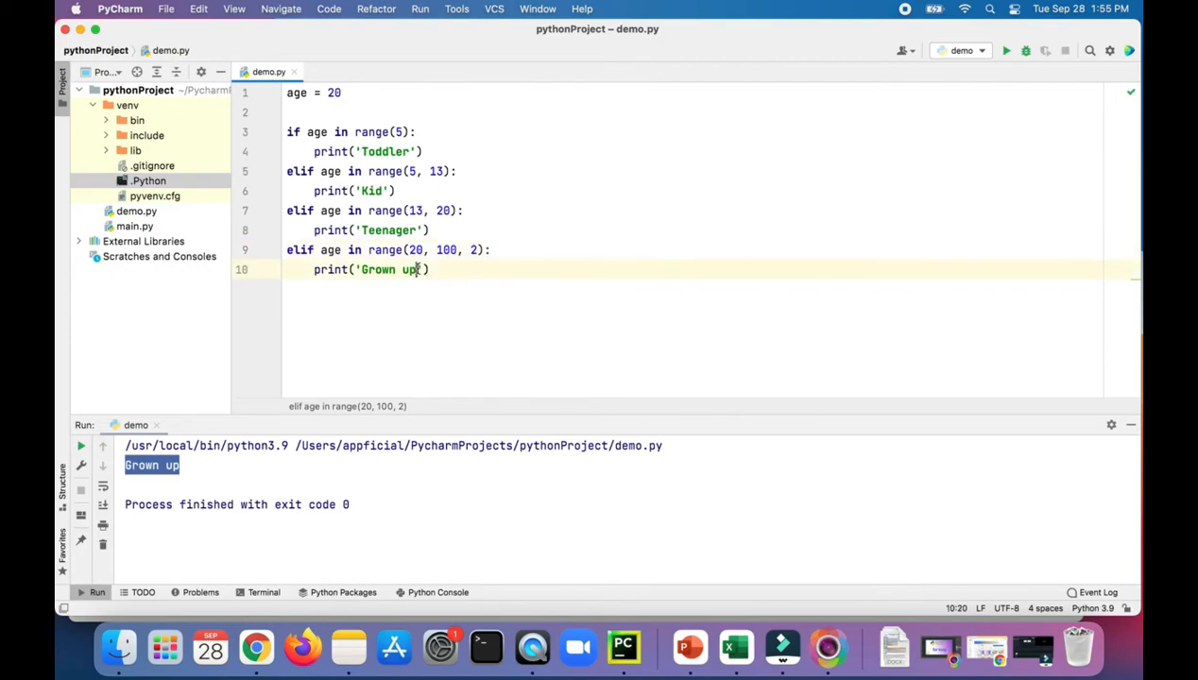
text(and even)
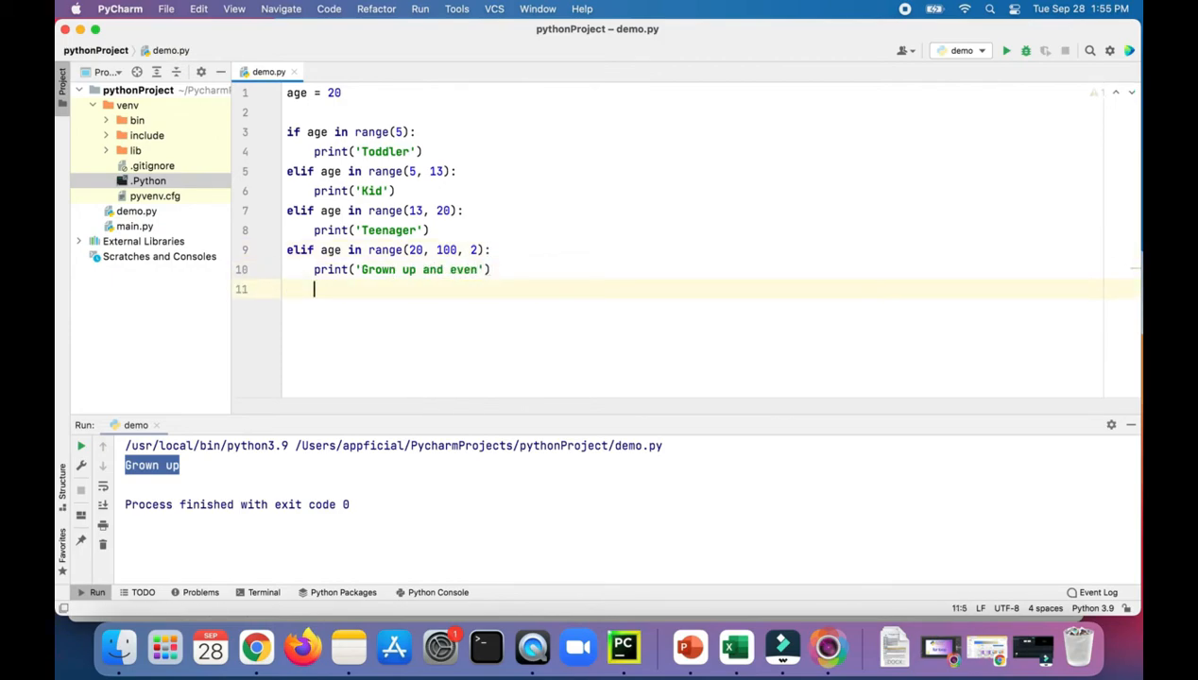
Add a new else branch printing 'Grownup and odd'
text(else)
text(print('Grownup)
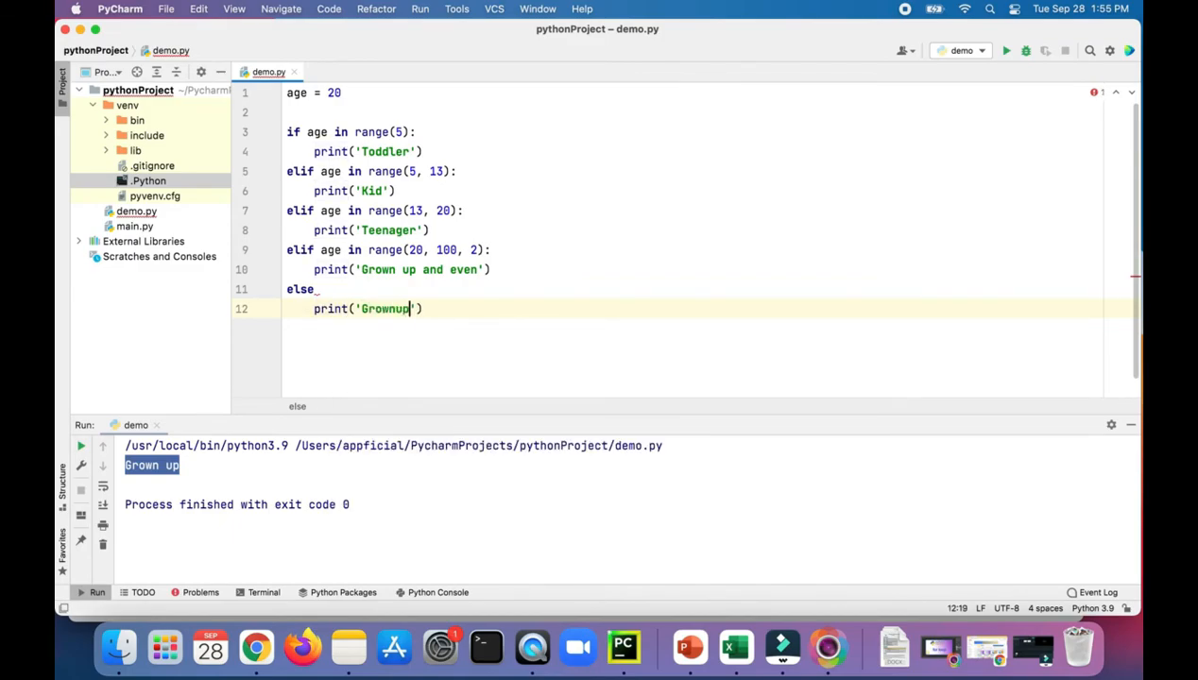
text(and odd)
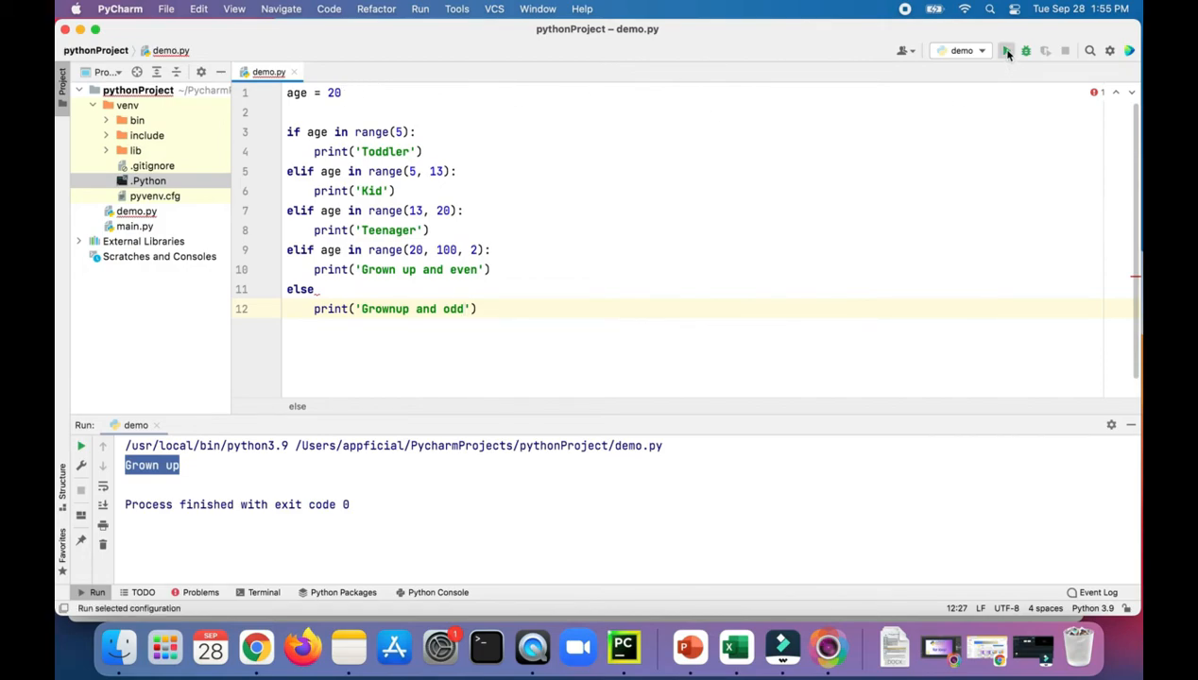
Run, add the missing ':' after else, and rerun for ages 21 and 22
click(1005, 49)
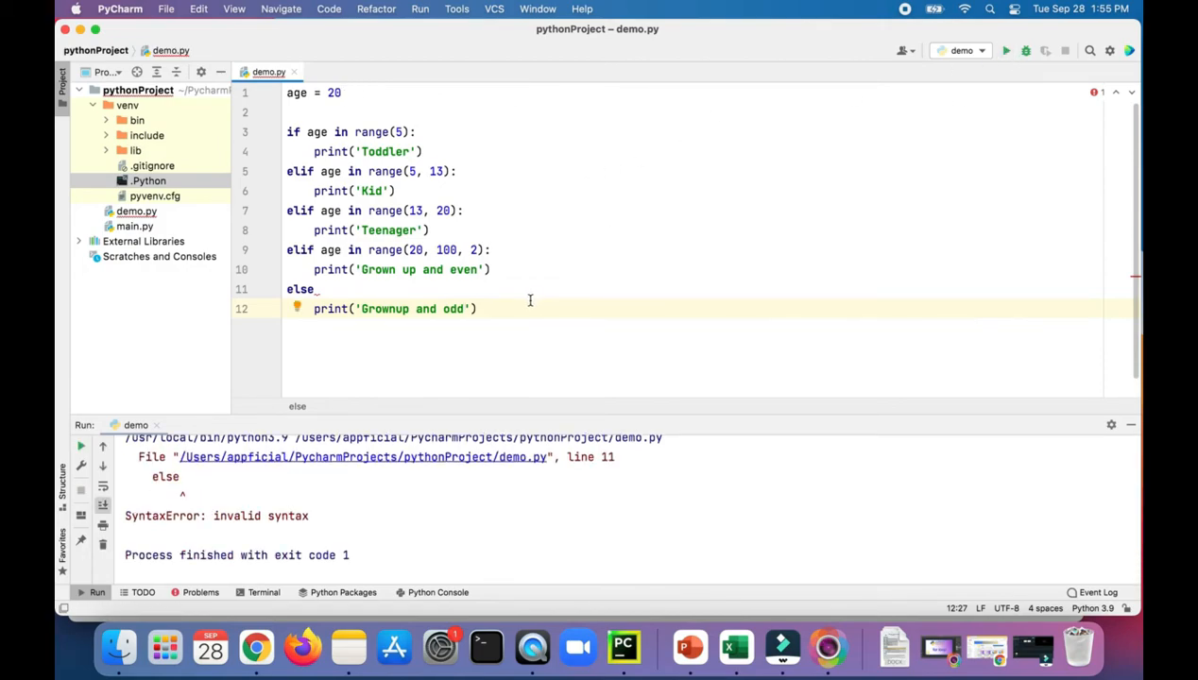
text(:)
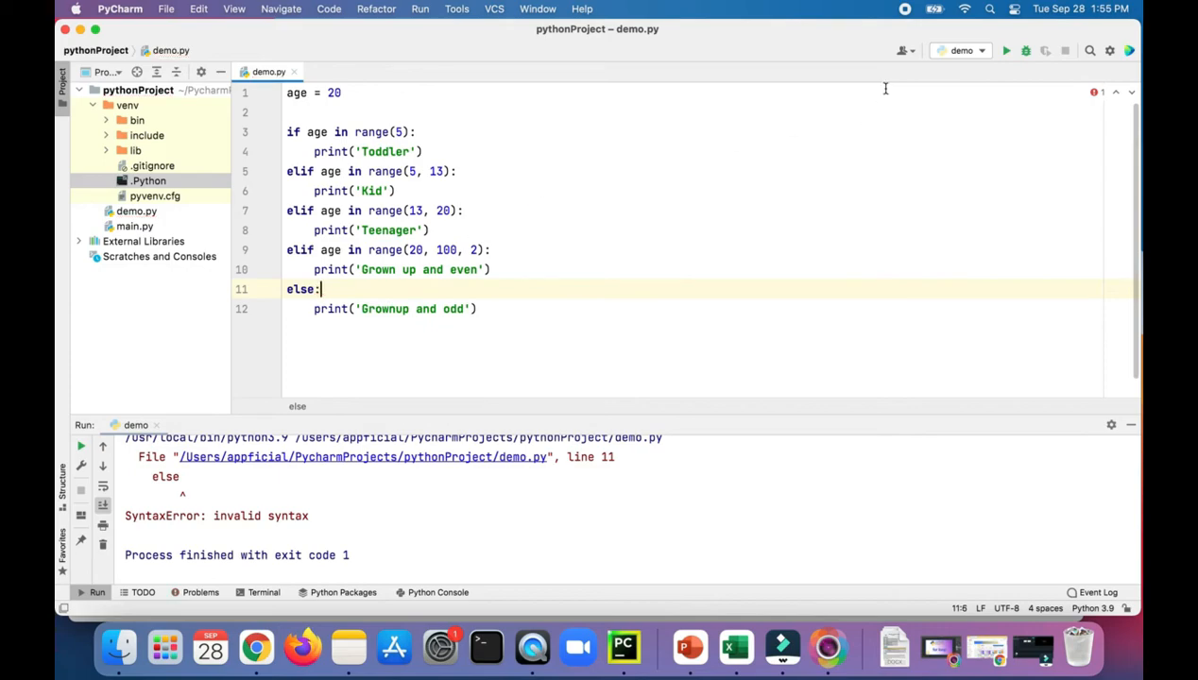
click(1005, 49)
text(1)
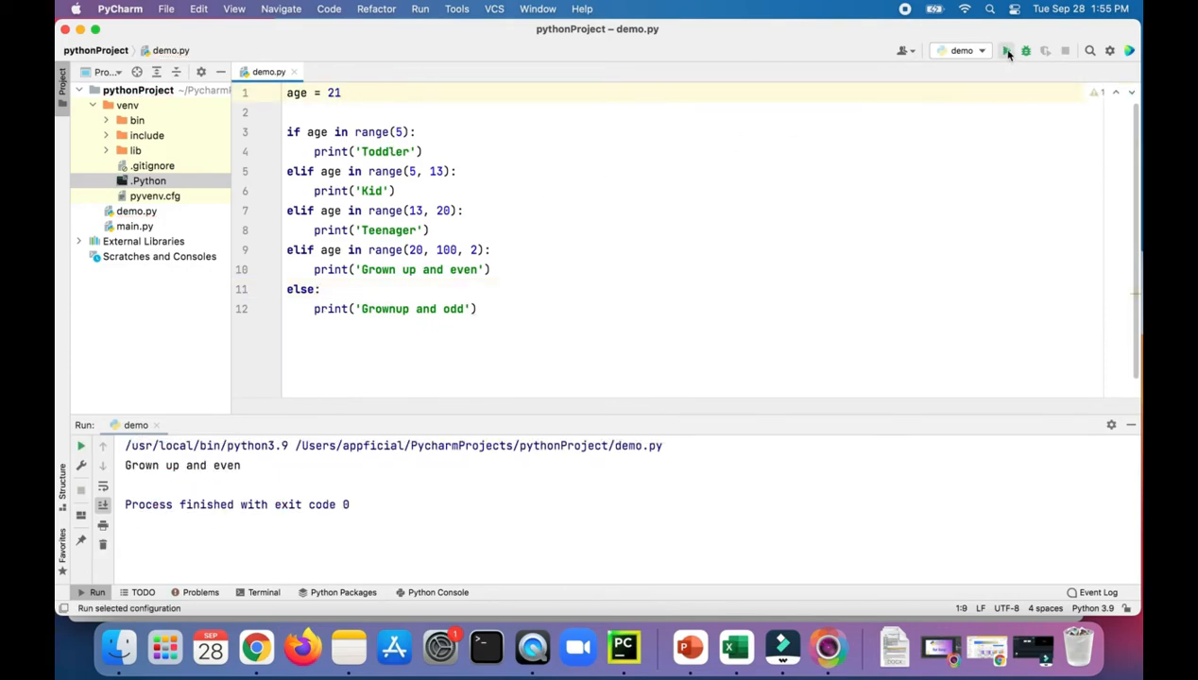
click(1006, 50)
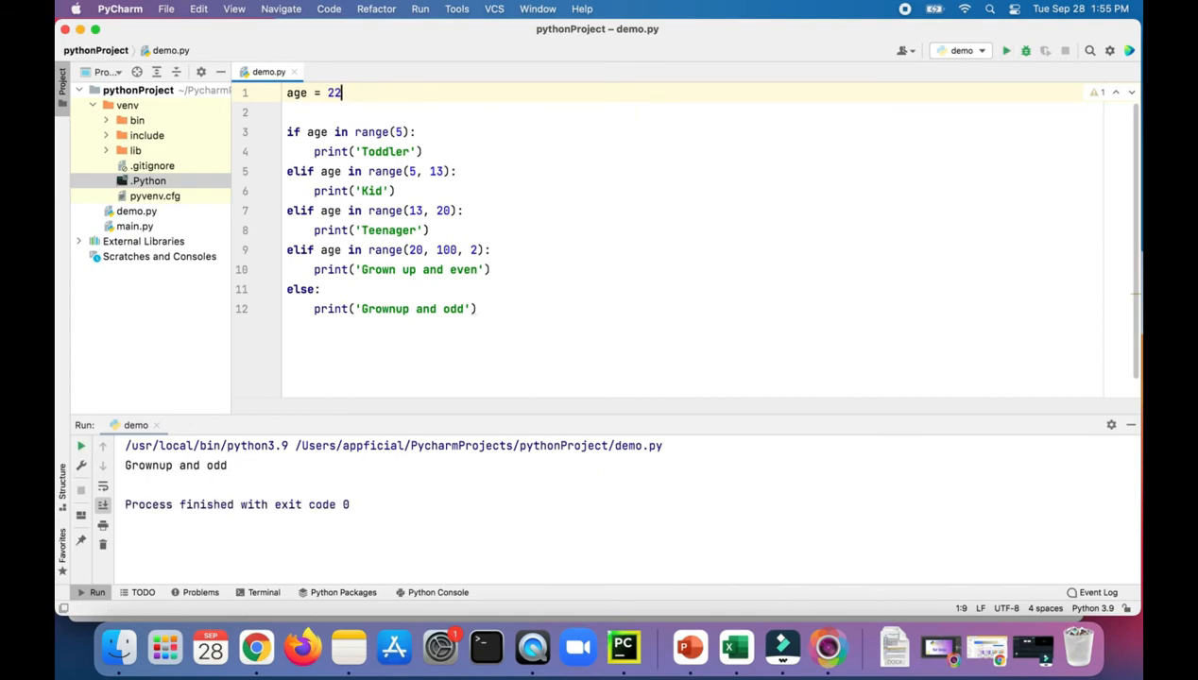